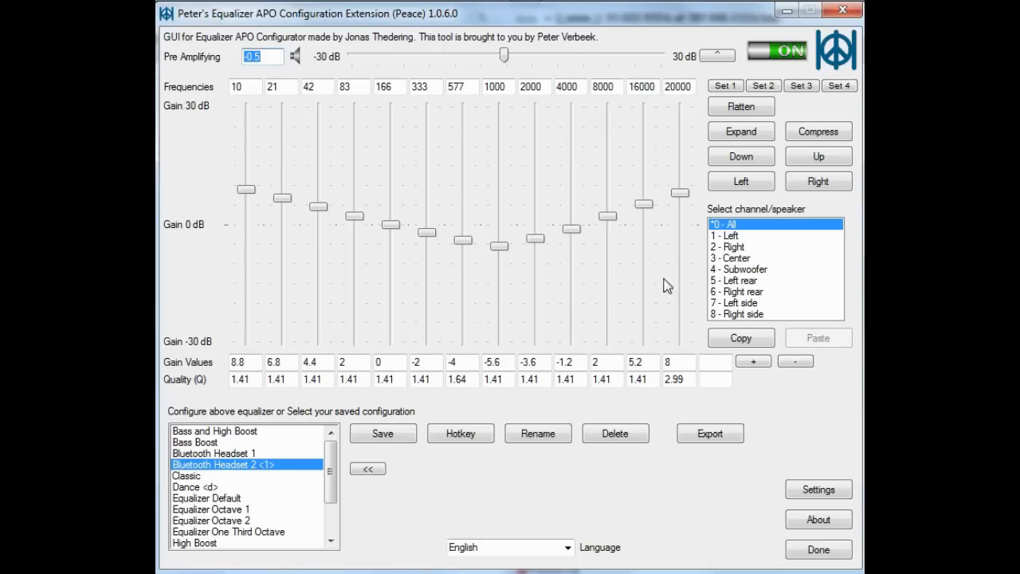
{"action": "mouse_move", "coordinate": [449, 264]}
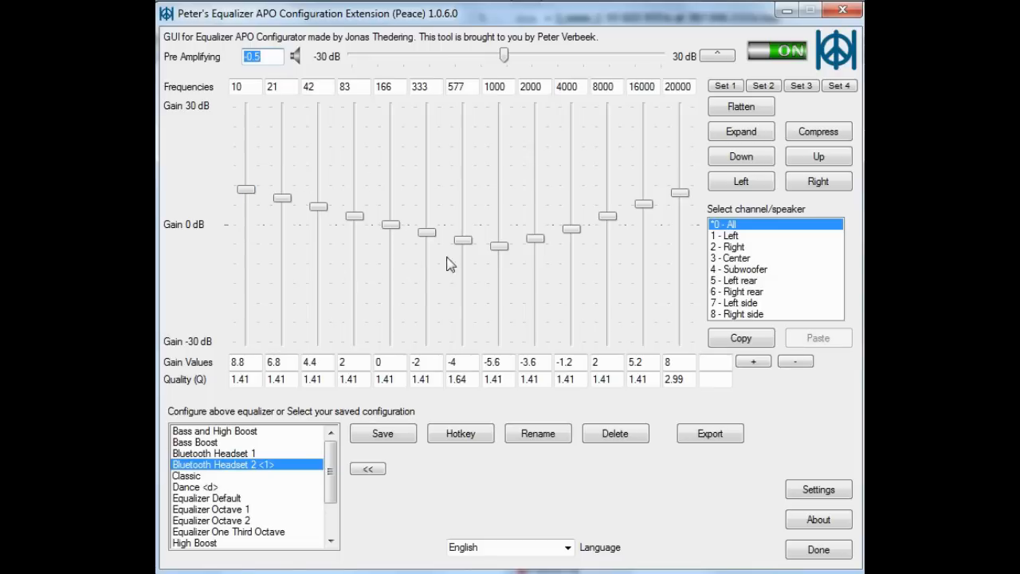
{"action": "mouse_move", "coordinate": [516, 280]}
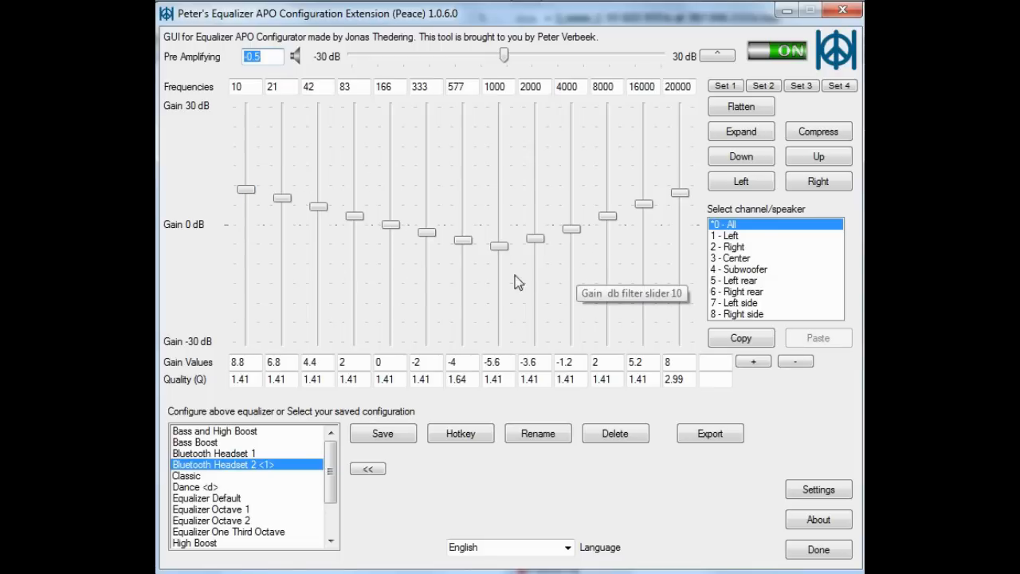
{"action": "mouse_move", "coordinate": [354, 221]}
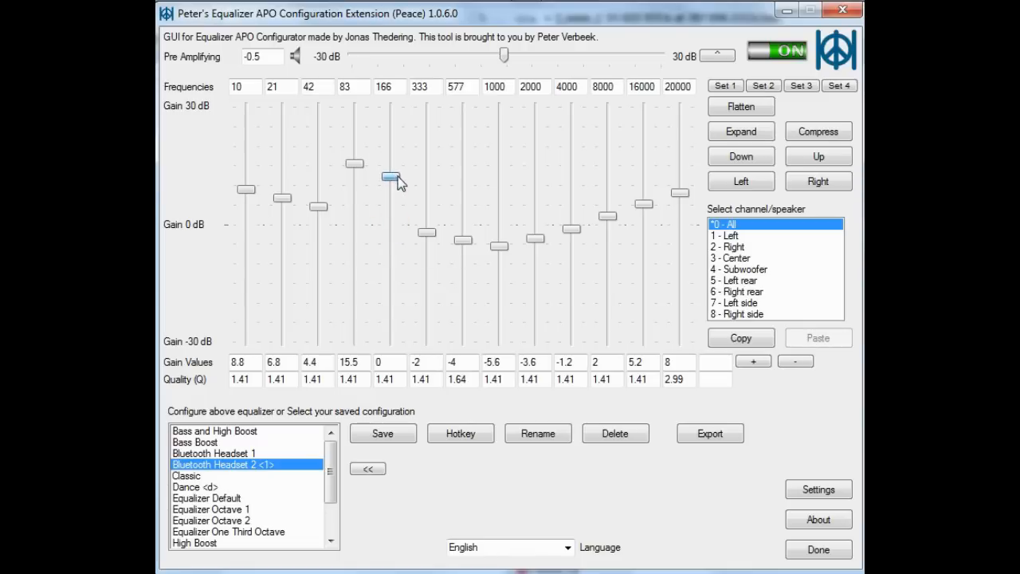
Adjust the 166 Hz band's gain slider within the V-shaped curve.
{"action": "left_click_drag", "start_coordinate": [389, 175], "coordinate": [389, 197]}
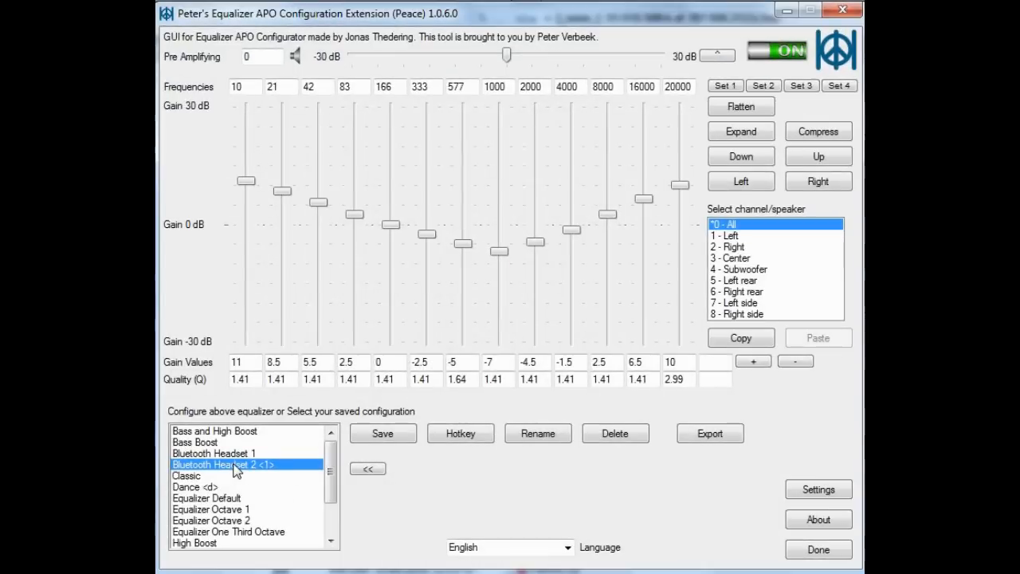
{"action": "mouse_move", "coordinate": [336, 258]}
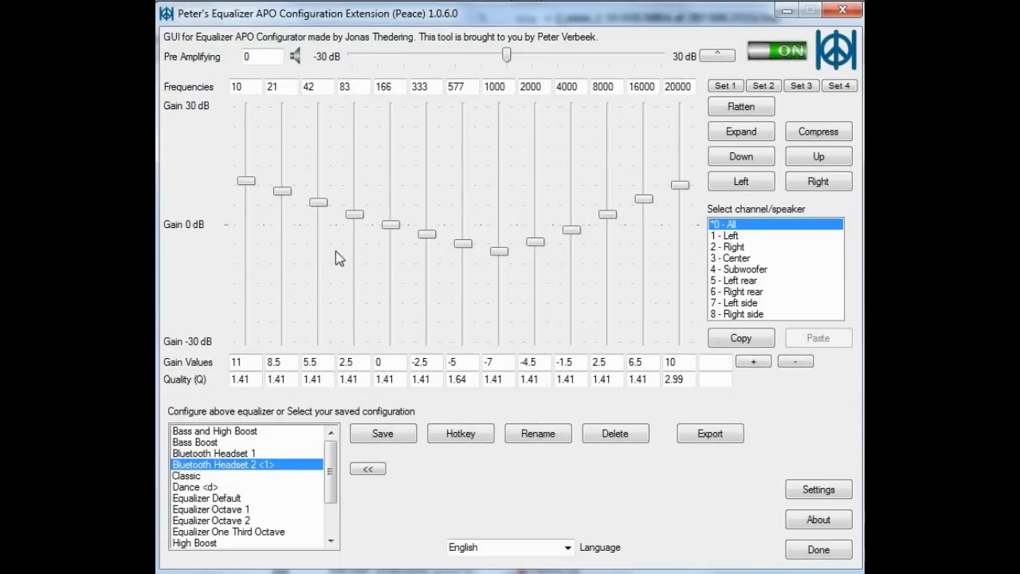
{"action": "mouse_move", "coordinate": [427, 290]}
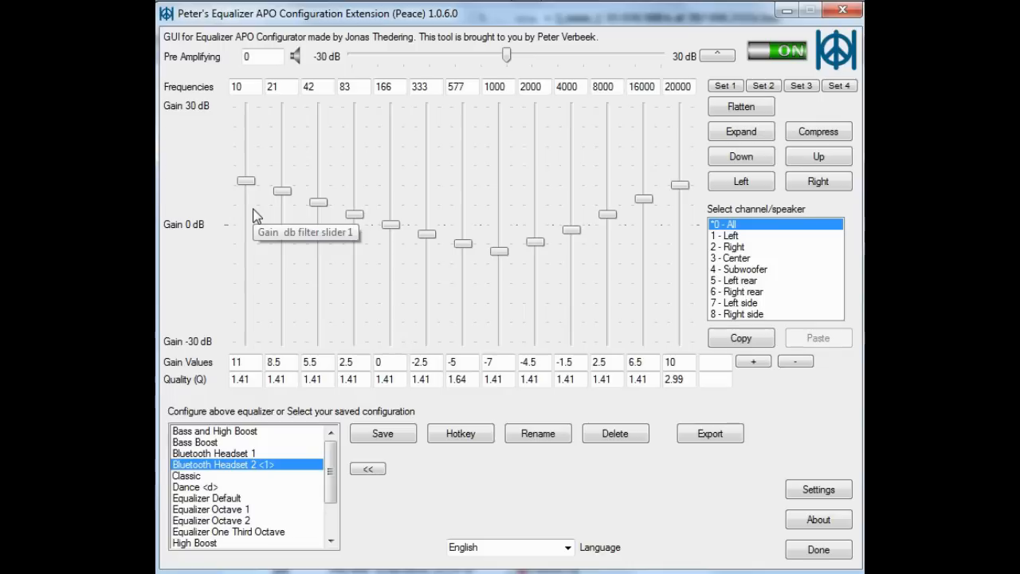
{"action": "mouse_move", "coordinate": [548, 249]}
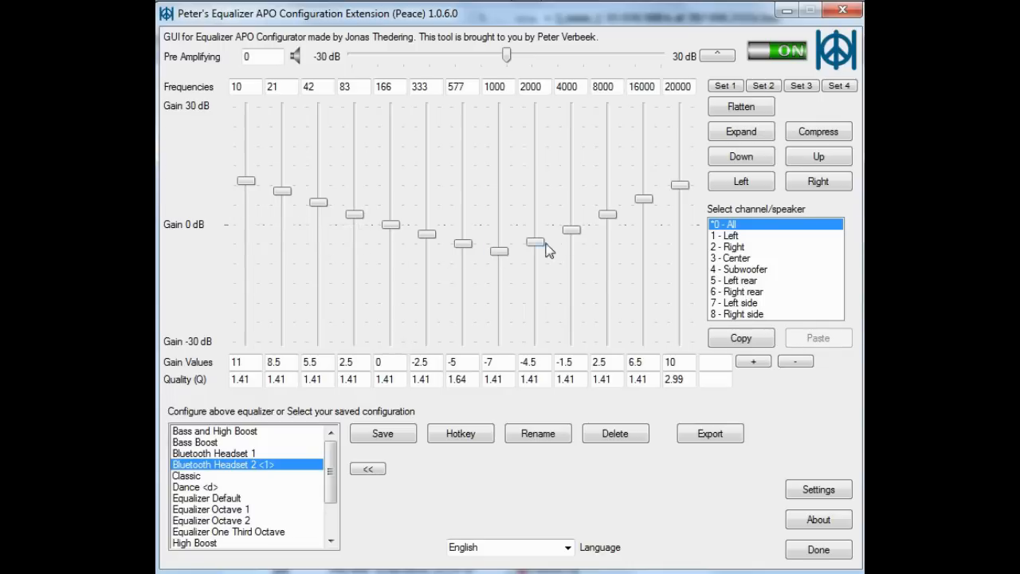
{"action": "mouse_move", "coordinate": [311, 333]}
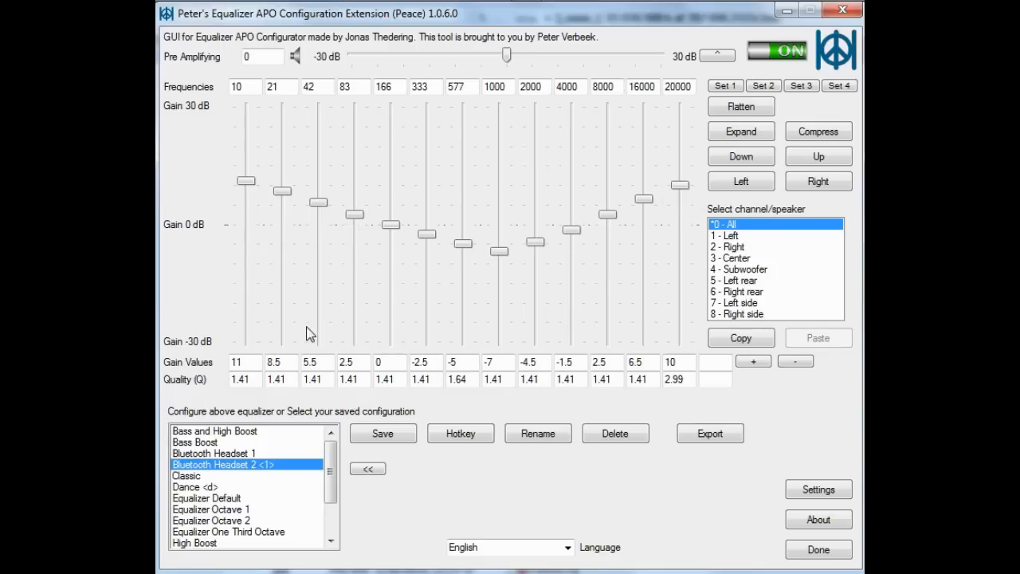
{"action": "mouse_move", "coordinate": [327, 485]}
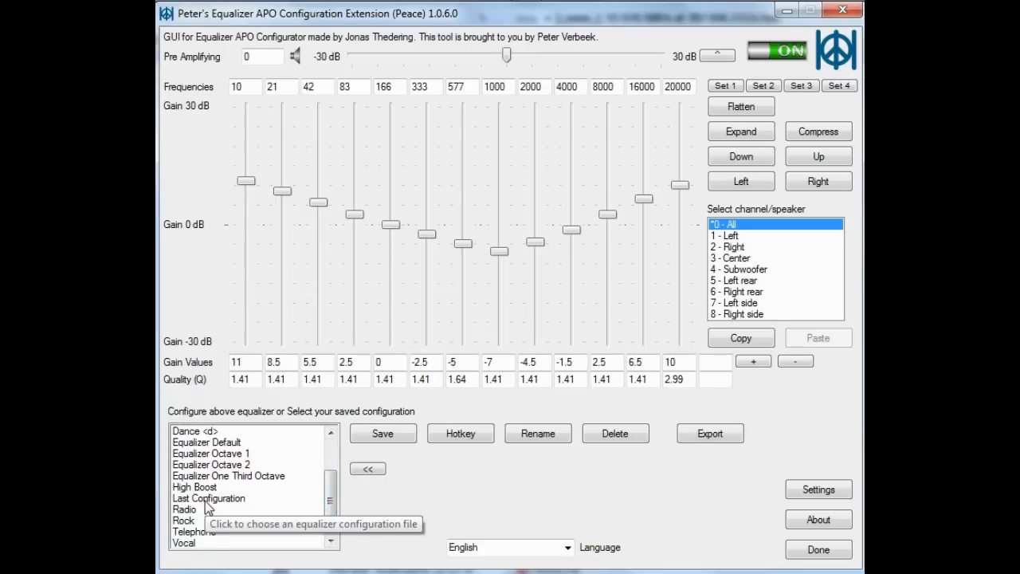
{"action": "mouse_move", "coordinate": [211, 488]}
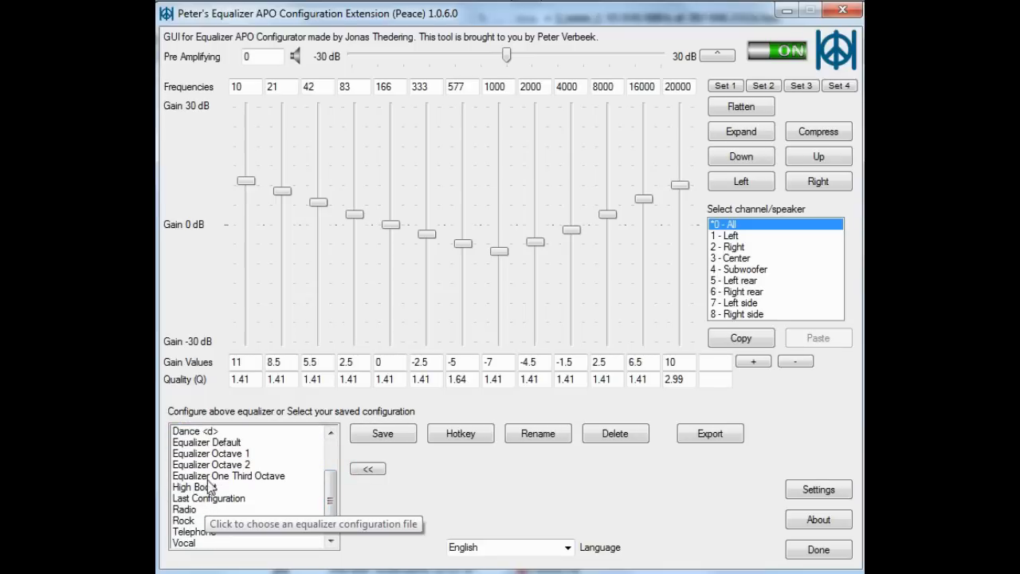
Load the Rock, Dance and then Equalizer Default presets, leaving every band flat at 0 dB.
{"action": "left_click", "coordinate": [185, 519]}
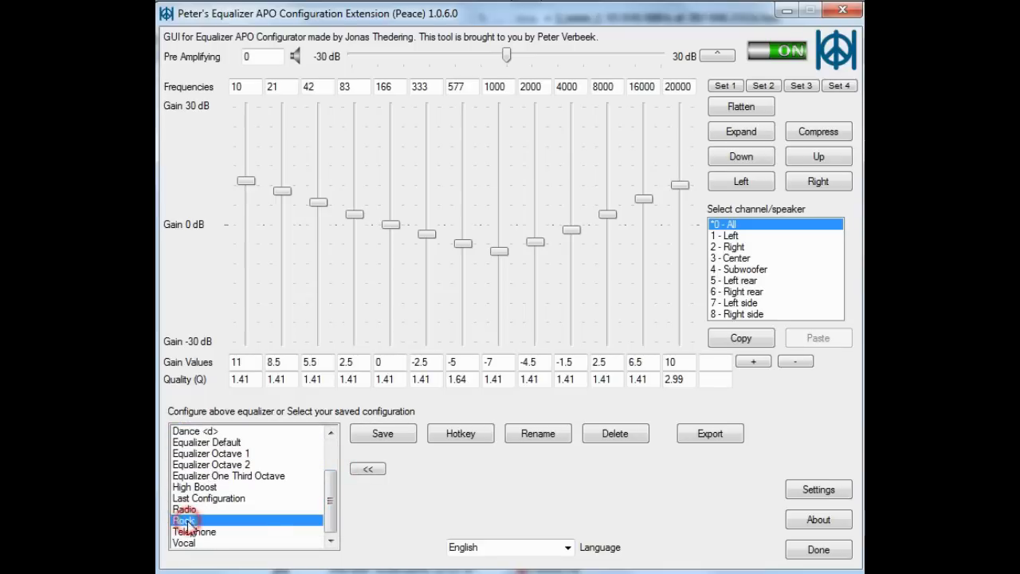
{"action": "left_click", "coordinate": [185, 519]}
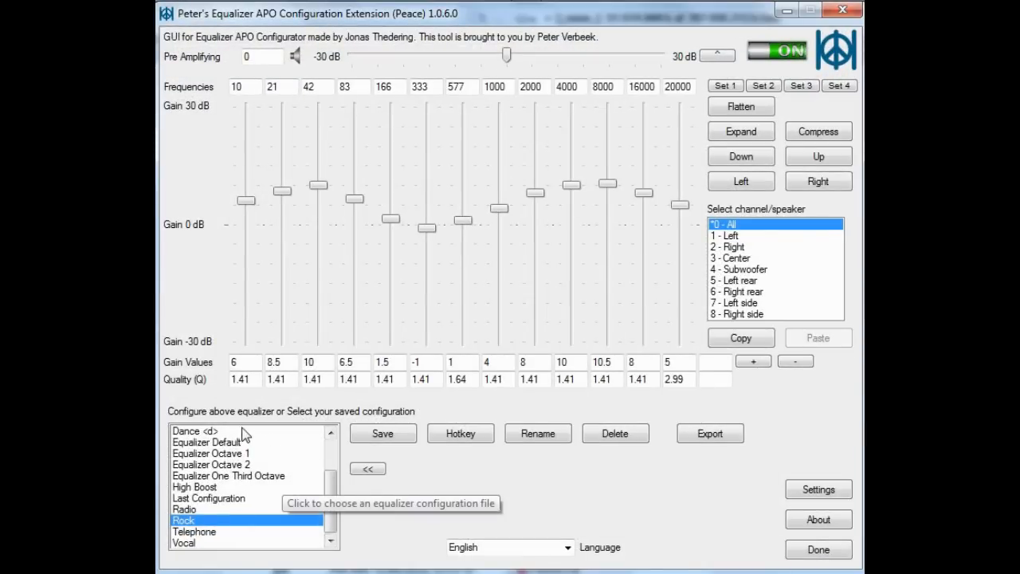
{"action": "left_click", "coordinate": [194, 430]}
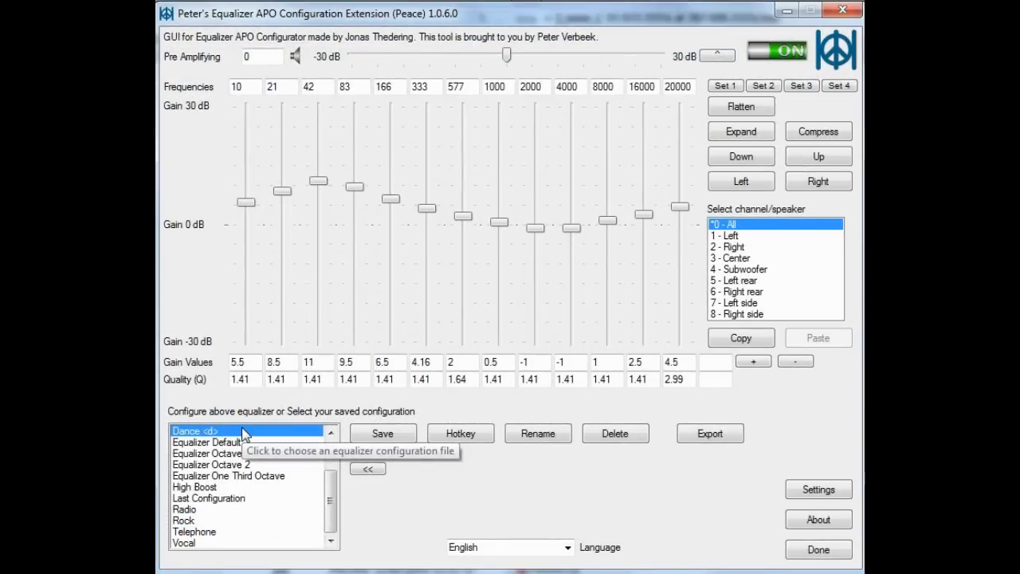
{"action": "left_click", "coordinate": [207, 441]}
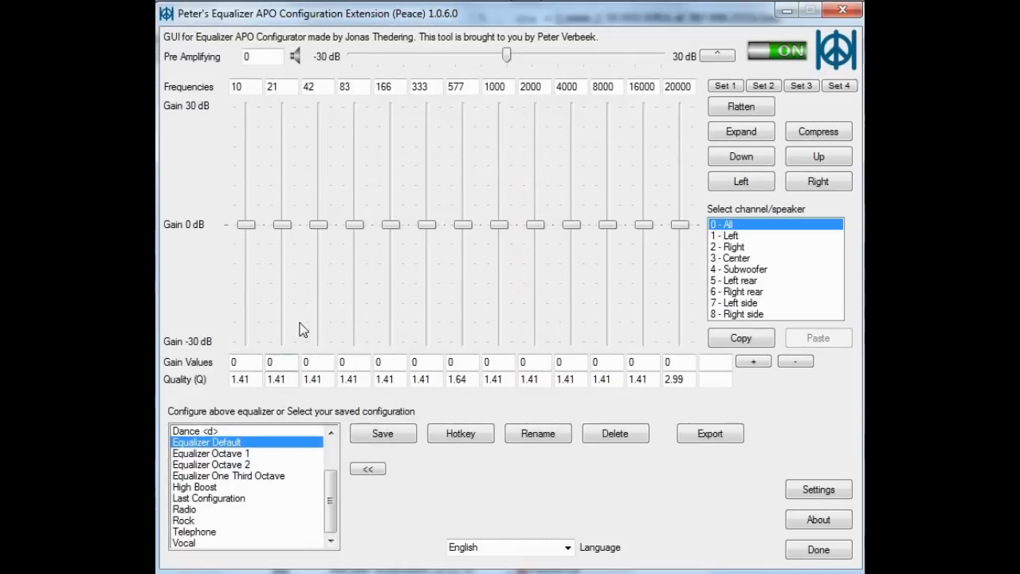
{"action": "mouse_move", "coordinate": [331, 255]}
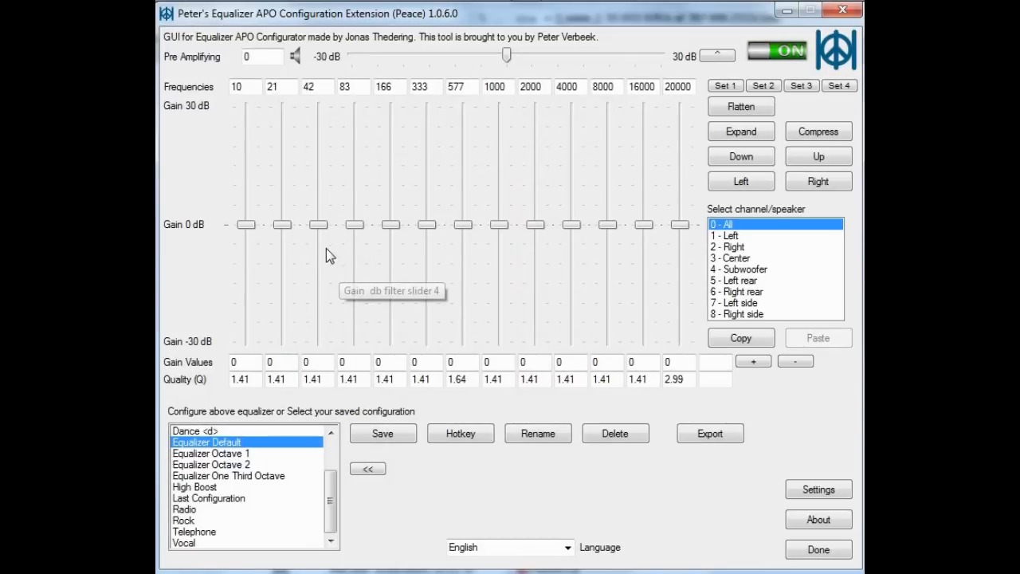
{"action": "mouse_move", "coordinate": [295, 237]}
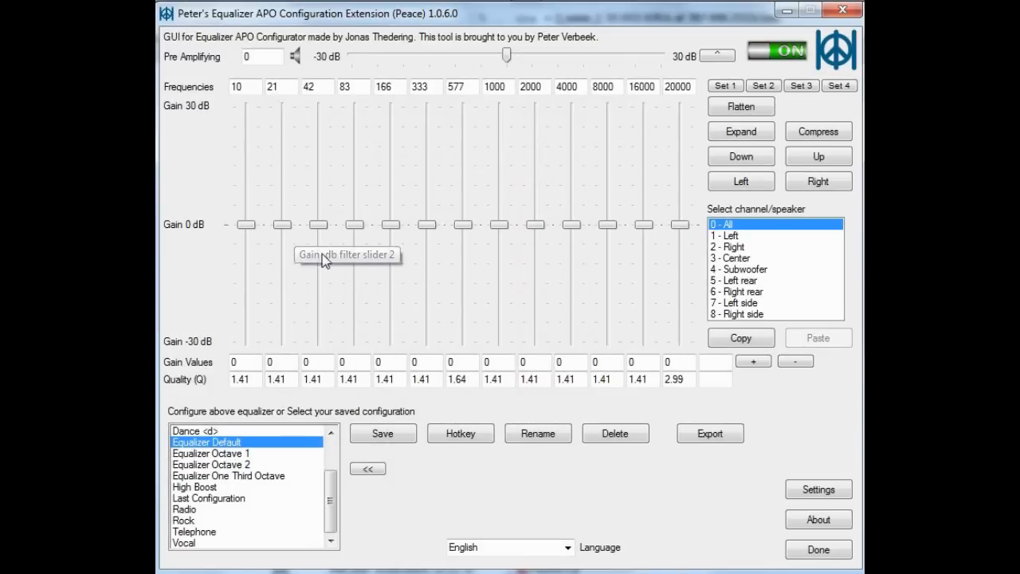
{"action": "mouse_move", "coordinate": [730, 245]}
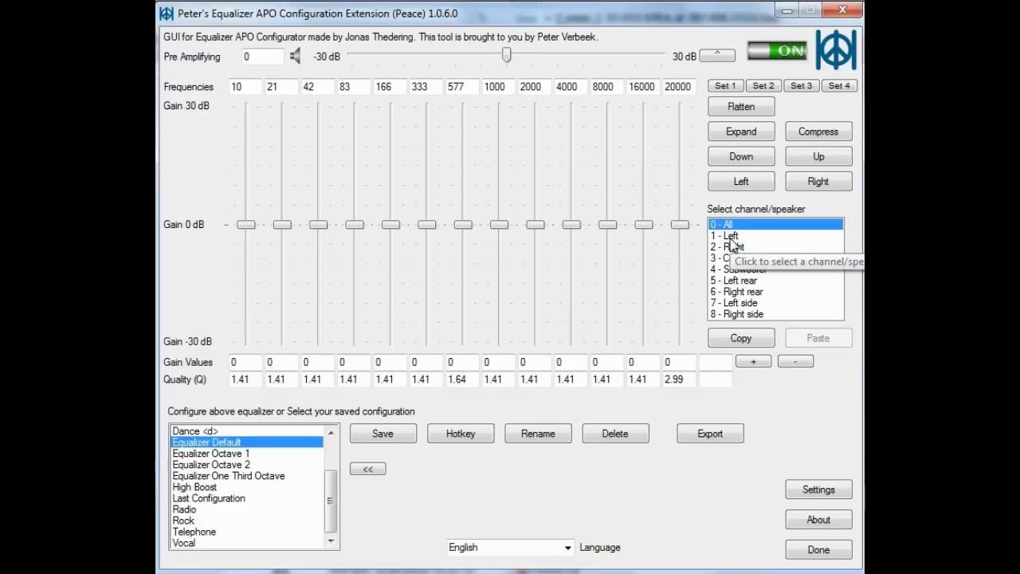
On All channels, boost the lowest bass bands strongly and raise the 83 Hz and 166 Hz bands.
{"action": "left_click", "coordinate": [725, 236]}
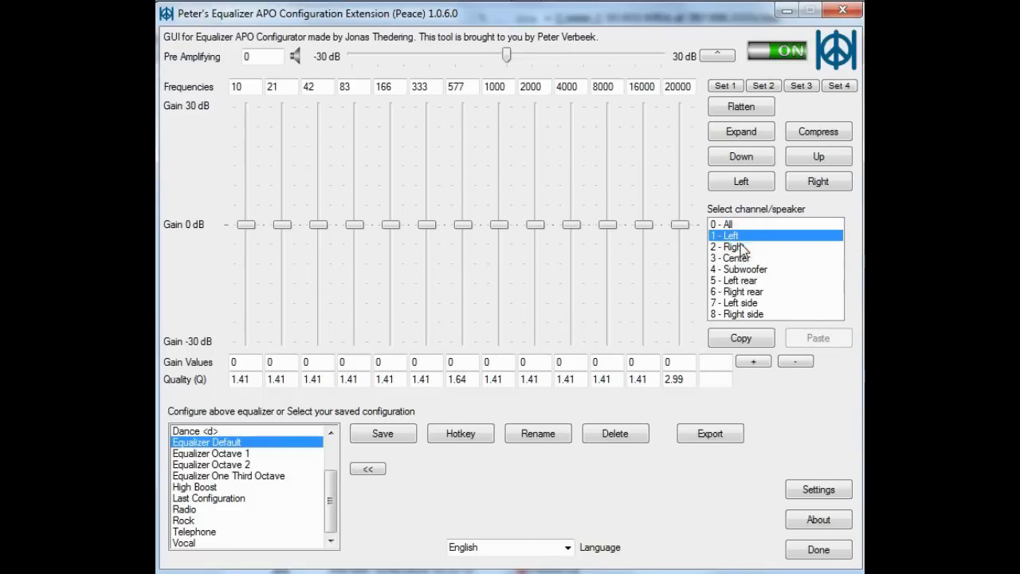
{"action": "left_click", "coordinate": [730, 245]}
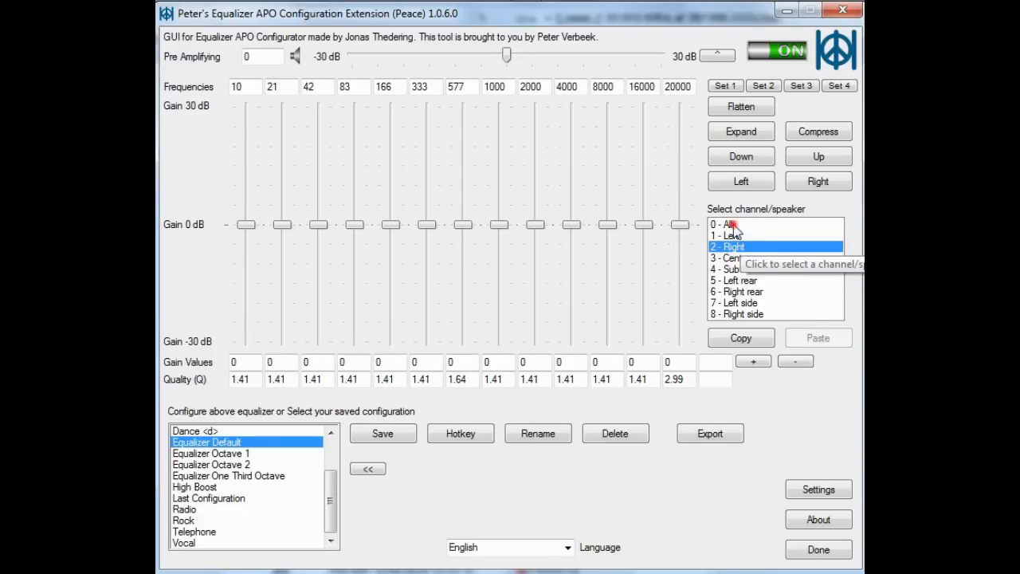
{"action": "left_click", "coordinate": [720, 223]}
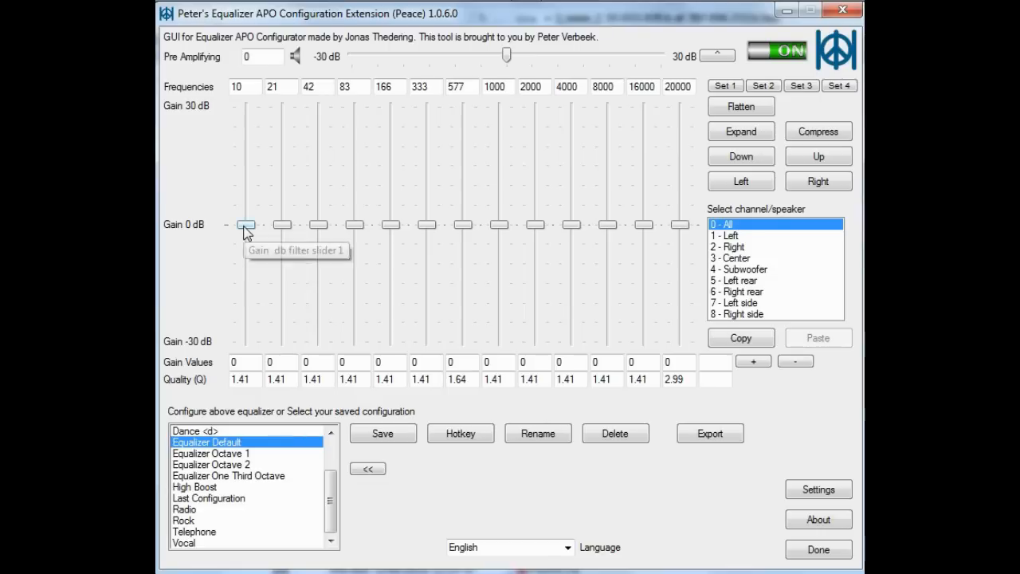
{"action": "left_click_drag", "start_coordinate": [246, 223], "coordinate": [245, 151]}
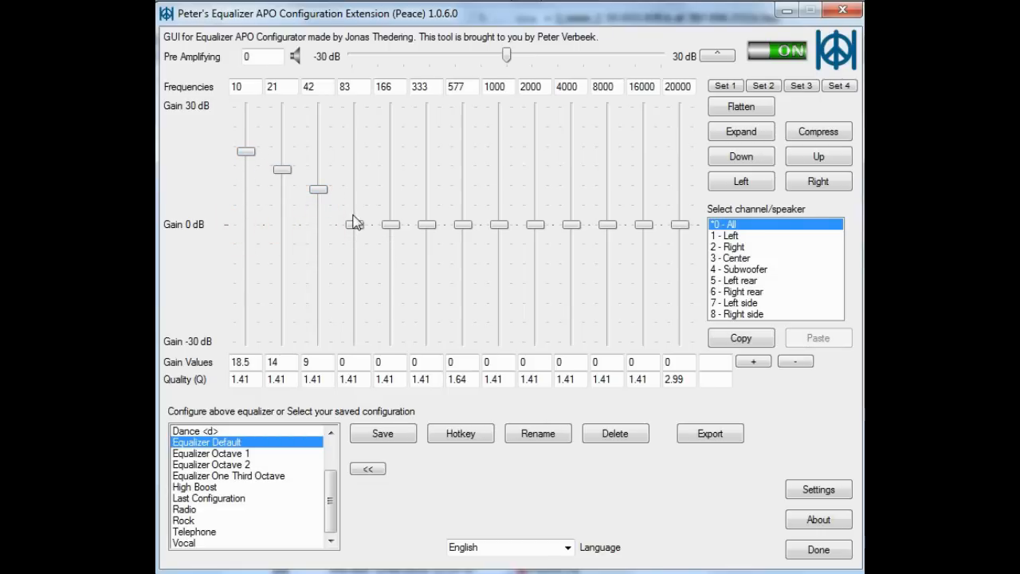
{"action": "left_click_drag", "start_coordinate": [354, 223], "coordinate": [353, 201]}
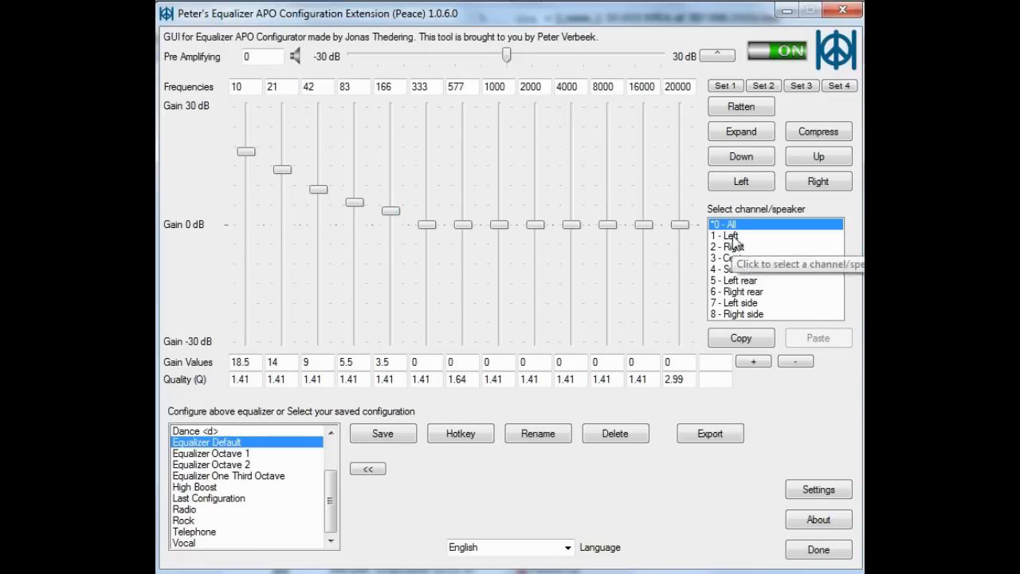
Switch through Left to the Right channel and raise its 20000 Hz gain to 14 dB.
{"action": "left_click", "coordinate": [730, 236]}
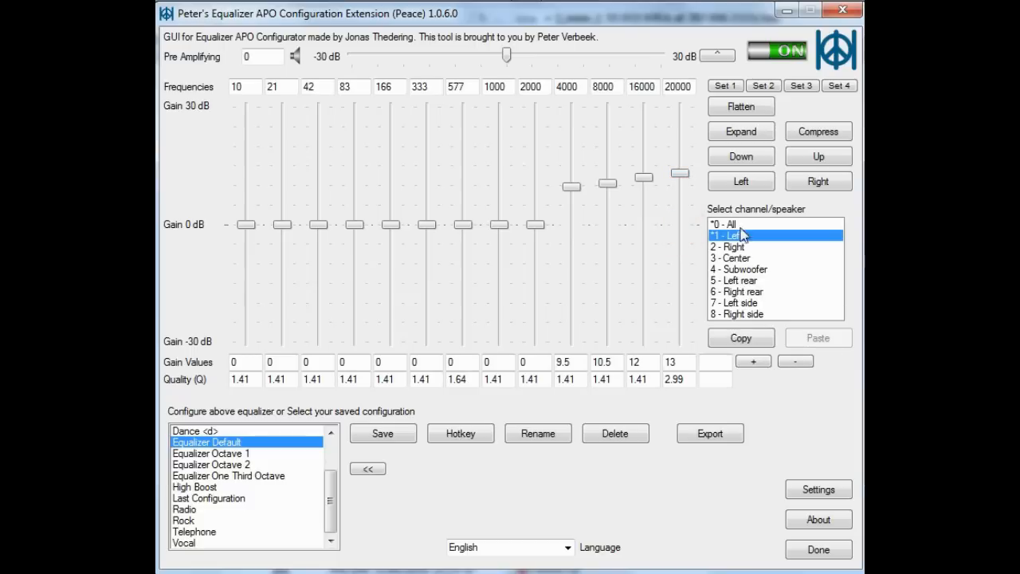
{"action": "left_click", "coordinate": [730, 245]}
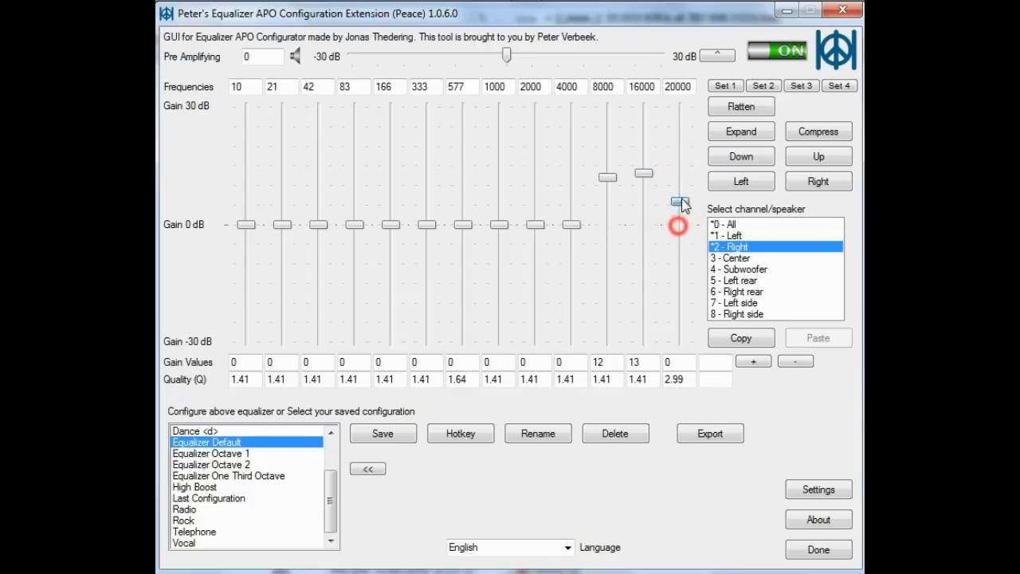
{"action": "left_click_drag", "start_coordinate": [678, 204], "coordinate": [679, 170]}
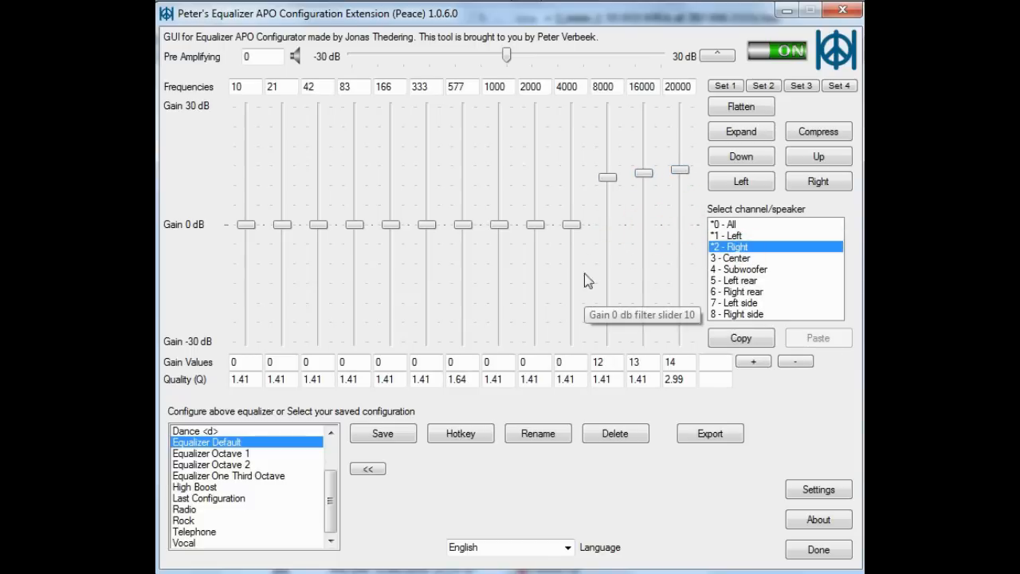
{"action": "mouse_move", "coordinate": [464, 245]}
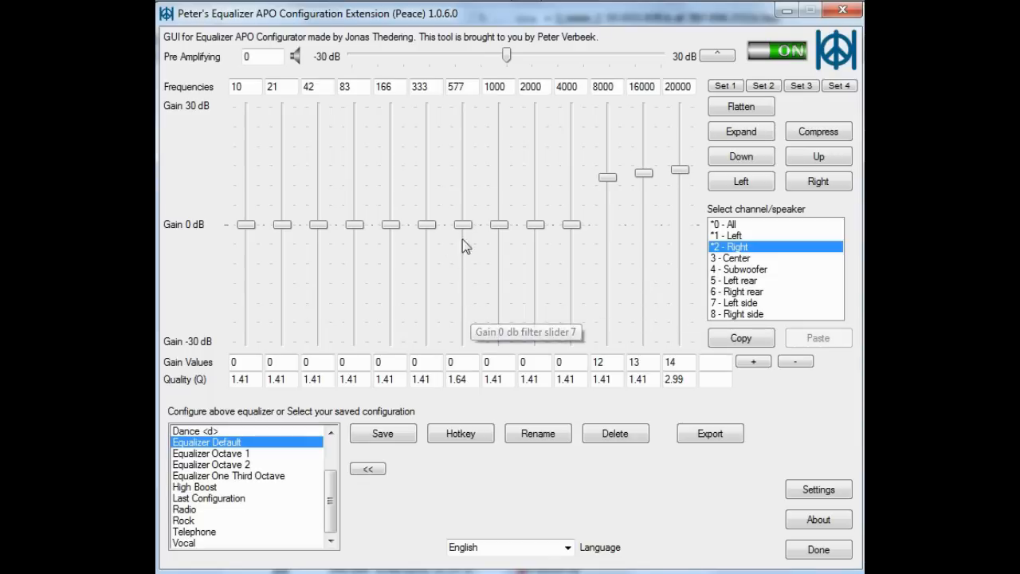
{"action": "mouse_move", "coordinate": [399, 456]}
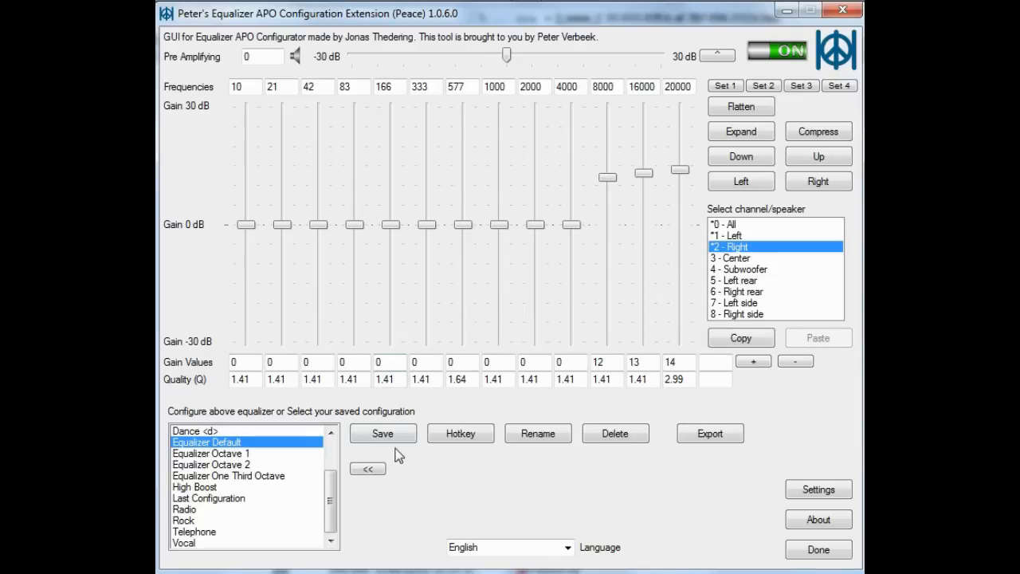
{"action": "mouse_move", "coordinate": [382, 433]}
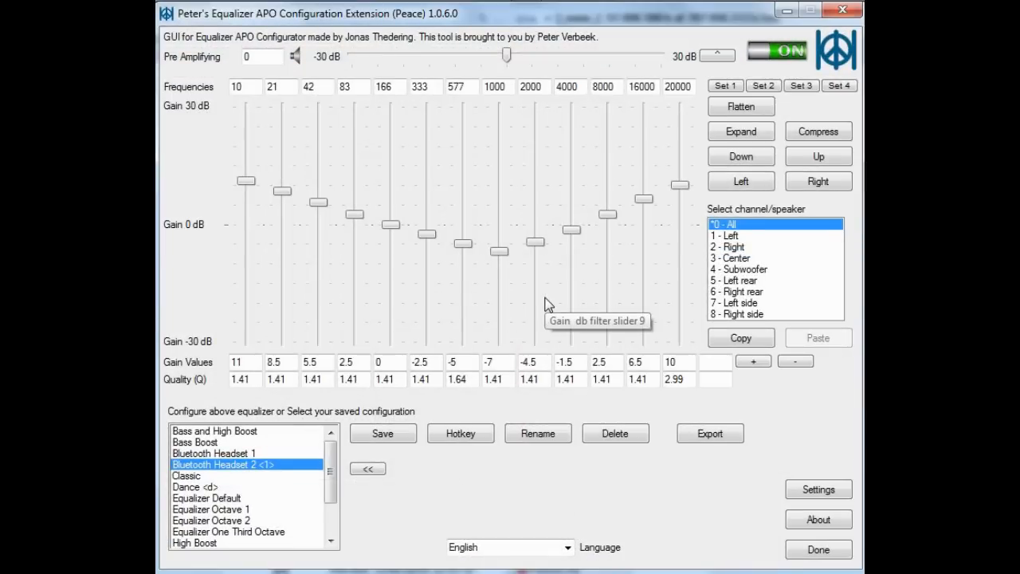
{"action": "mouse_move", "coordinate": [677, 172]}
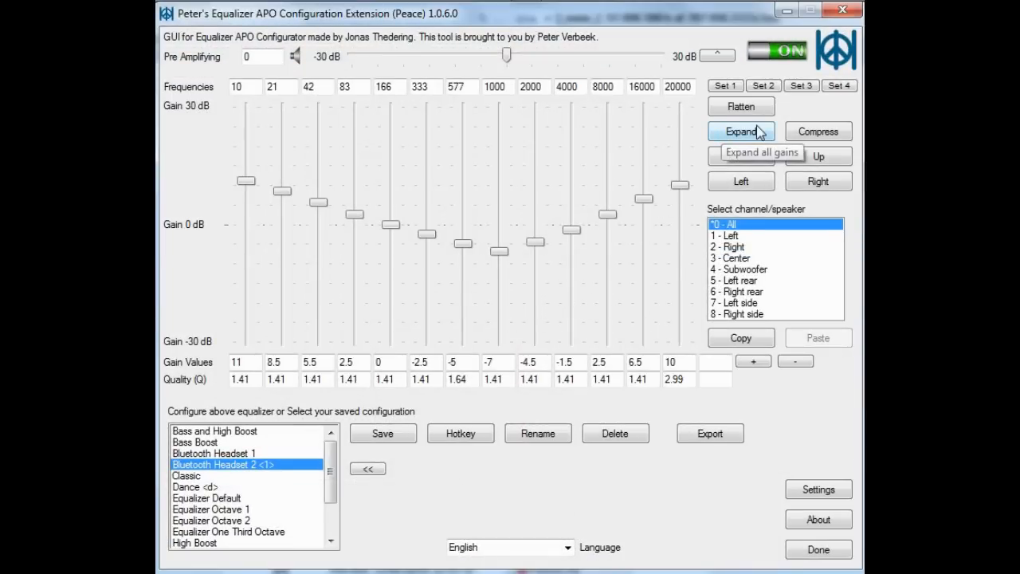
Expand the gains, shift the curve one band lower then higher, and set preamplification to -4 dB.
{"action": "left_click", "coordinate": [817, 131]}
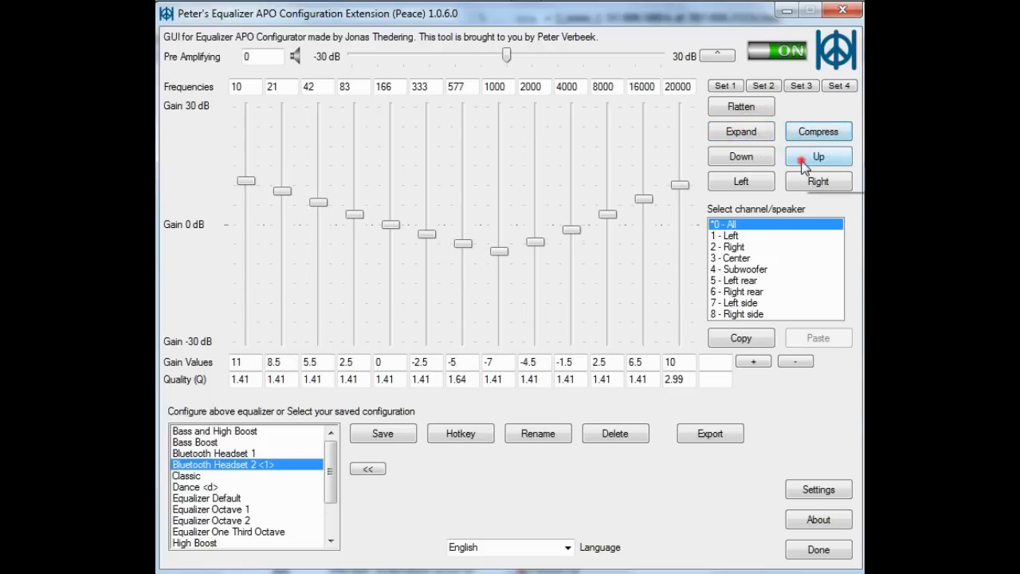
{"action": "left_click", "coordinate": [817, 182]}
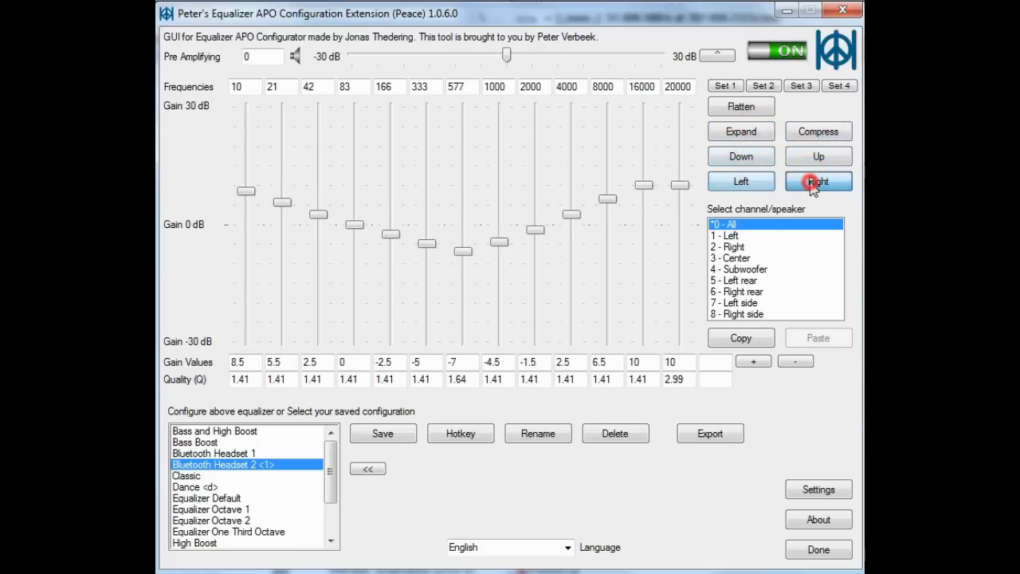
{"action": "left_click", "coordinate": [817, 182]}
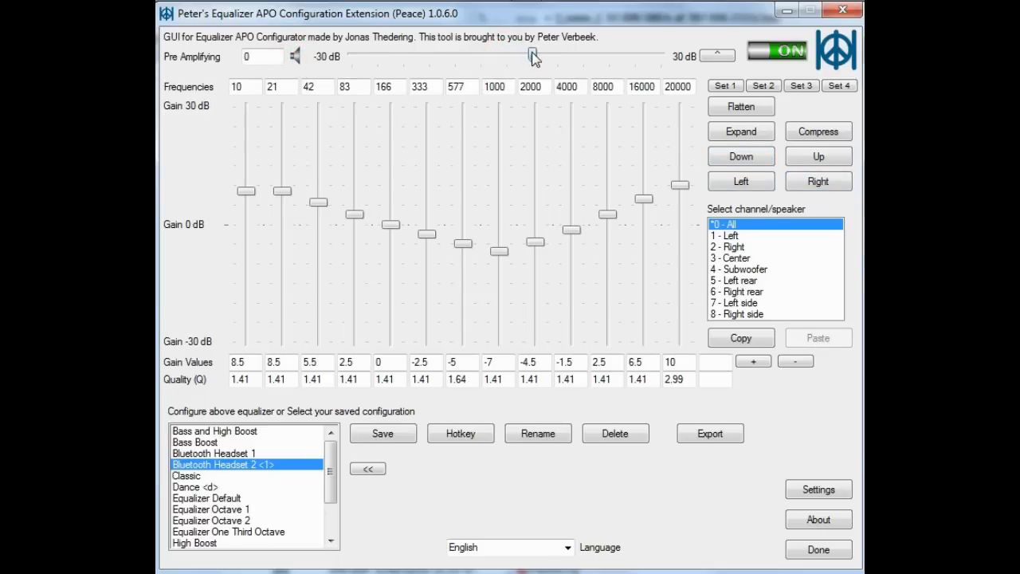
{"action": "left_click_drag", "start_coordinate": [533, 58], "coordinate": [486, 57]}
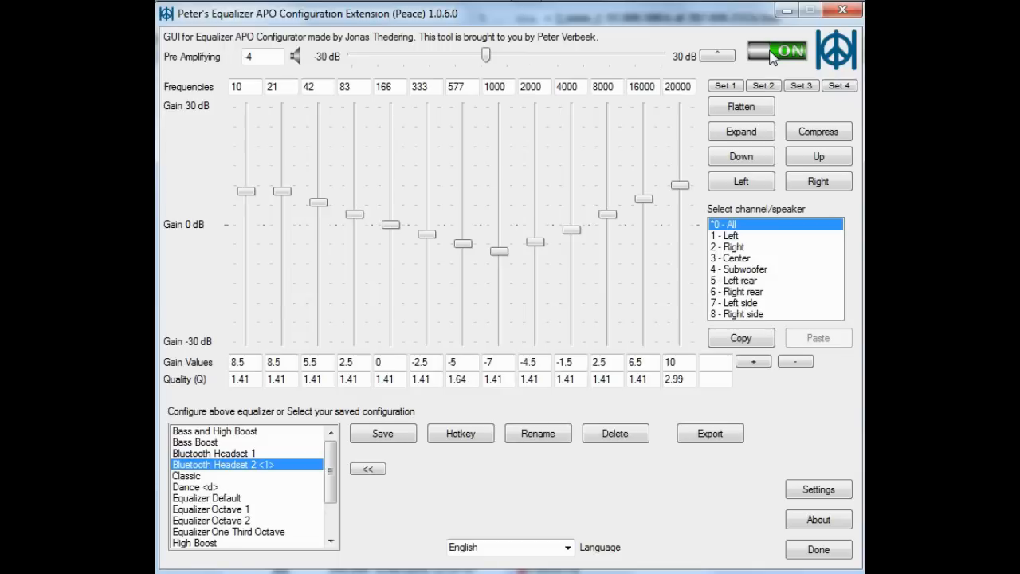
{"action": "mouse_move", "coordinate": [536, 198]}
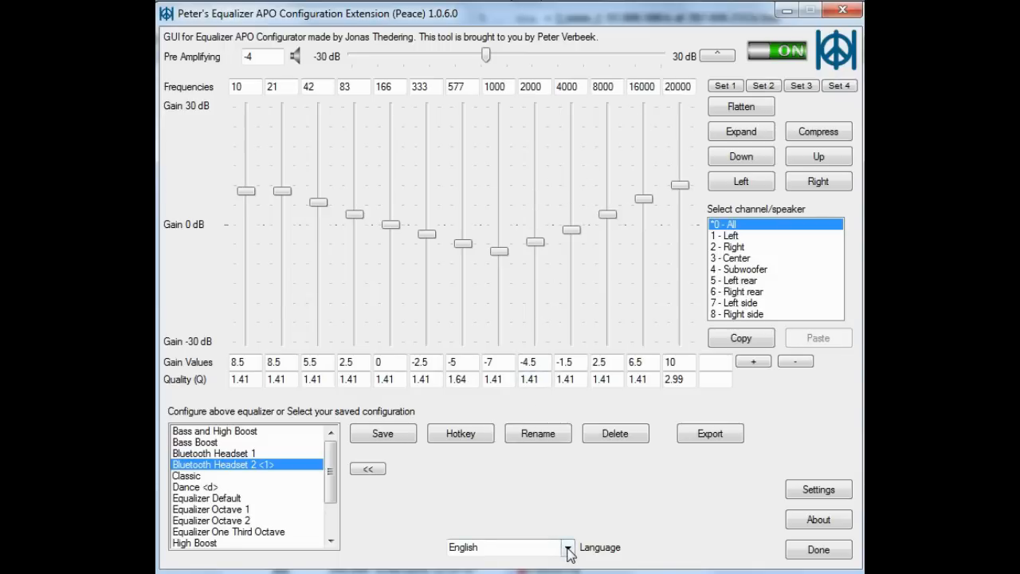
{"action": "left_click", "coordinate": [568, 547]}
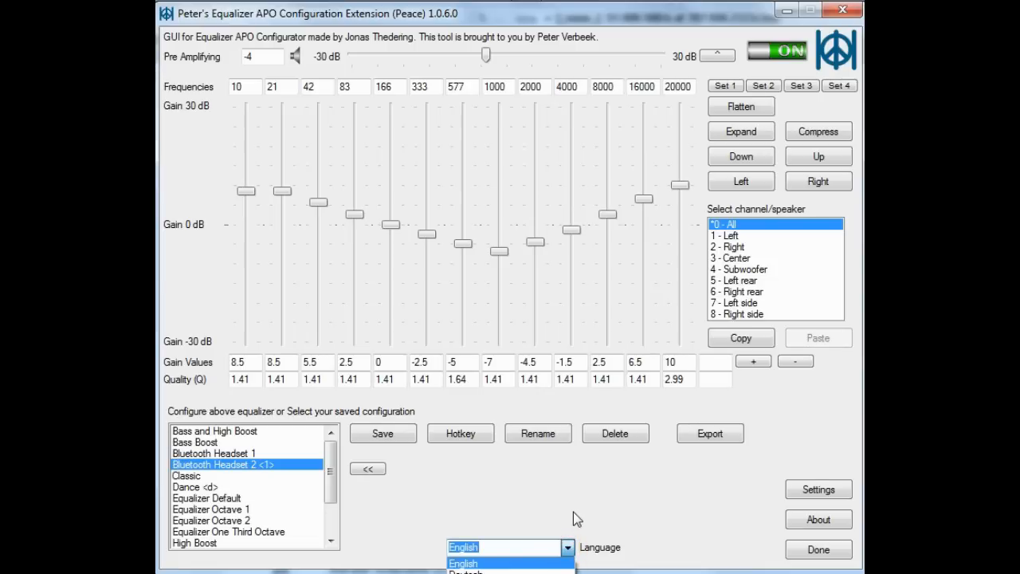
{"action": "mouse_move", "coordinate": [548, 537]}
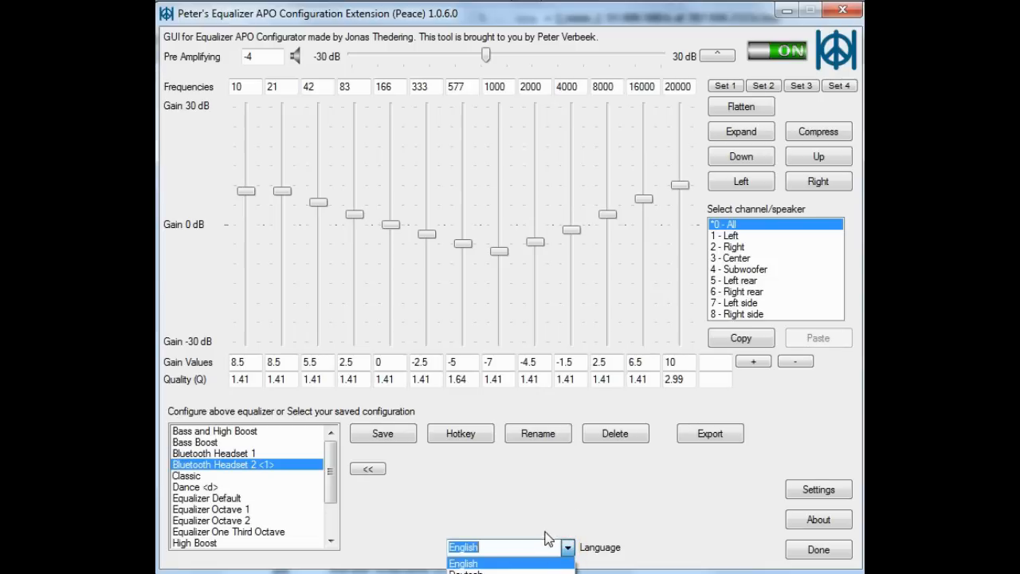
{"action": "mouse_move", "coordinate": [609, 504]}
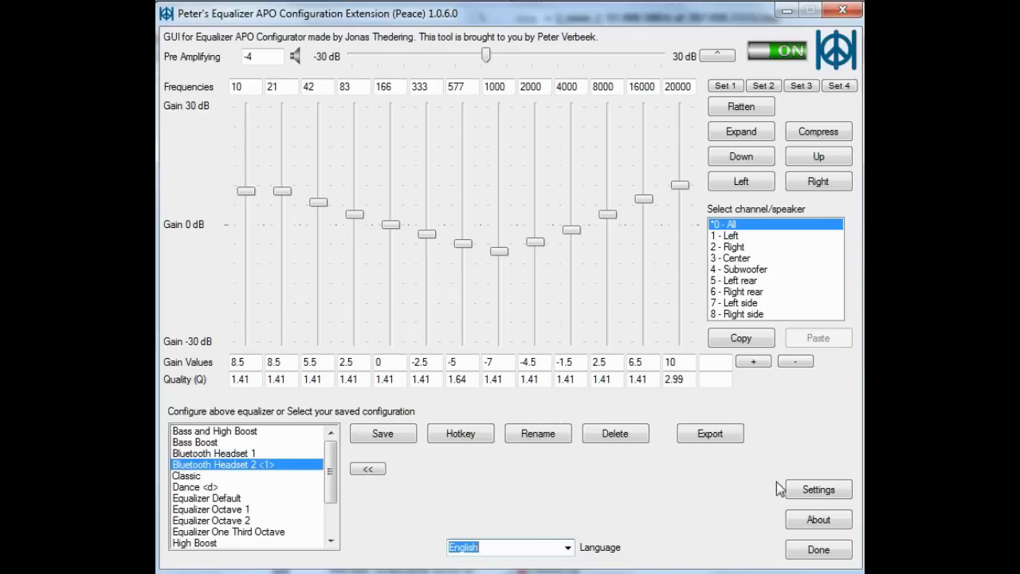
{"action": "mouse_move", "coordinate": [819, 488]}
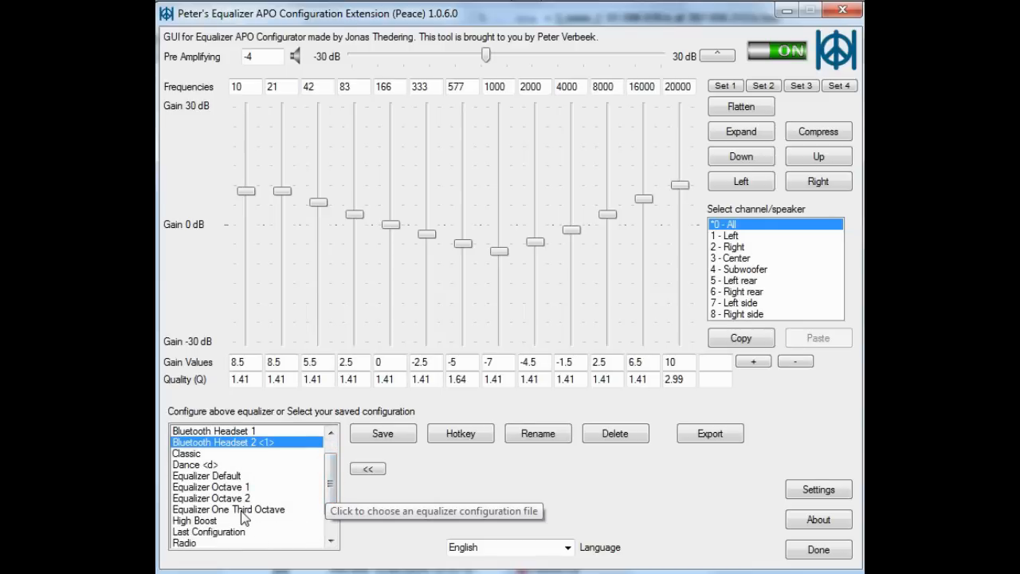
Load the Equalizer Default configuration with all gains and preamplification at 0 dB.
{"action": "left_click", "coordinate": [228, 510]}
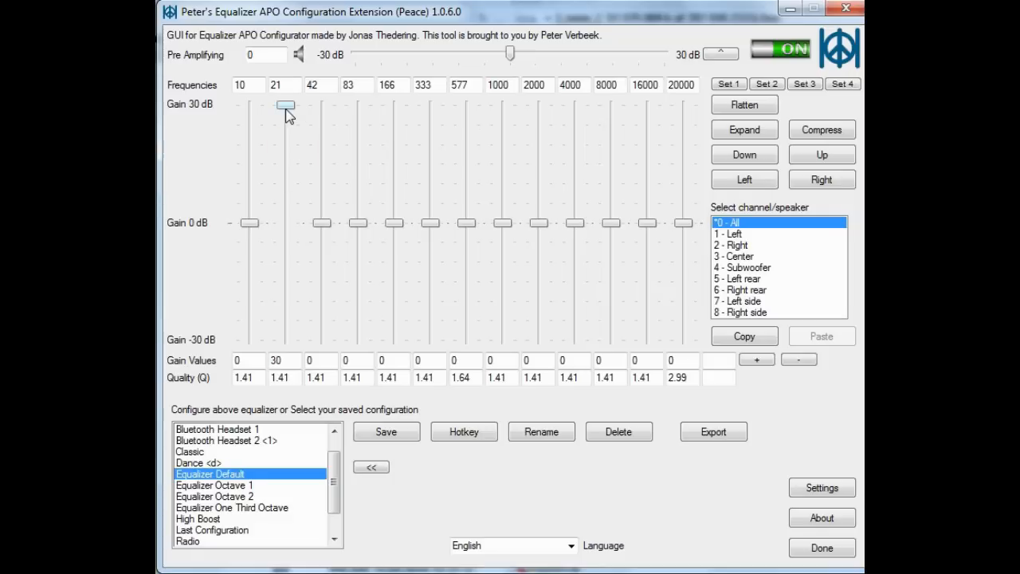
Lower the 21 Hz band from 30 dB to 9.5 dB and select its Q value 1.41 for editing.
{"action": "left_click_drag", "start_coordinate": [285, 106], "coordinate": [285, 185]}
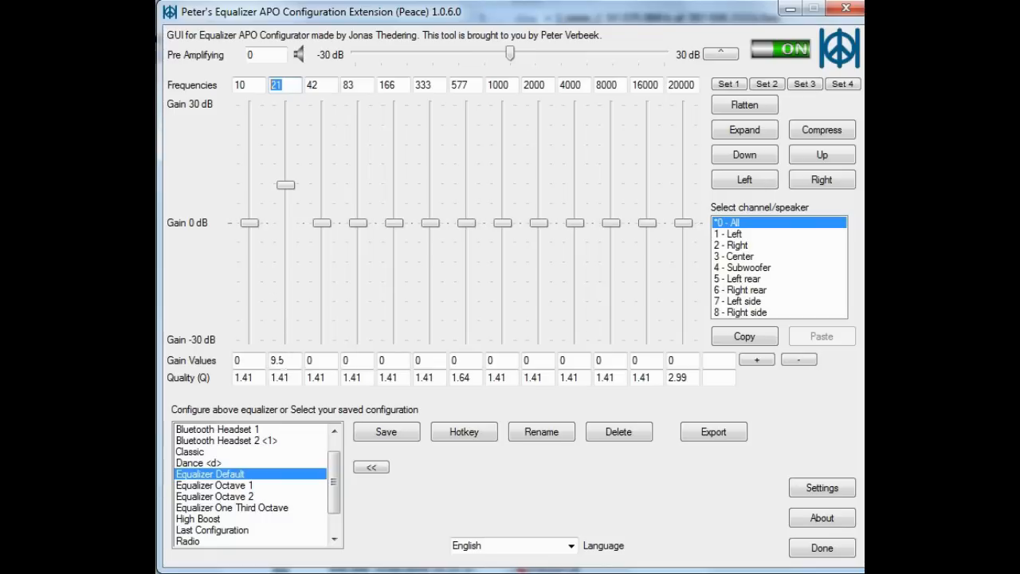
{"action": "left_click", "coordinate": [280, 378]}
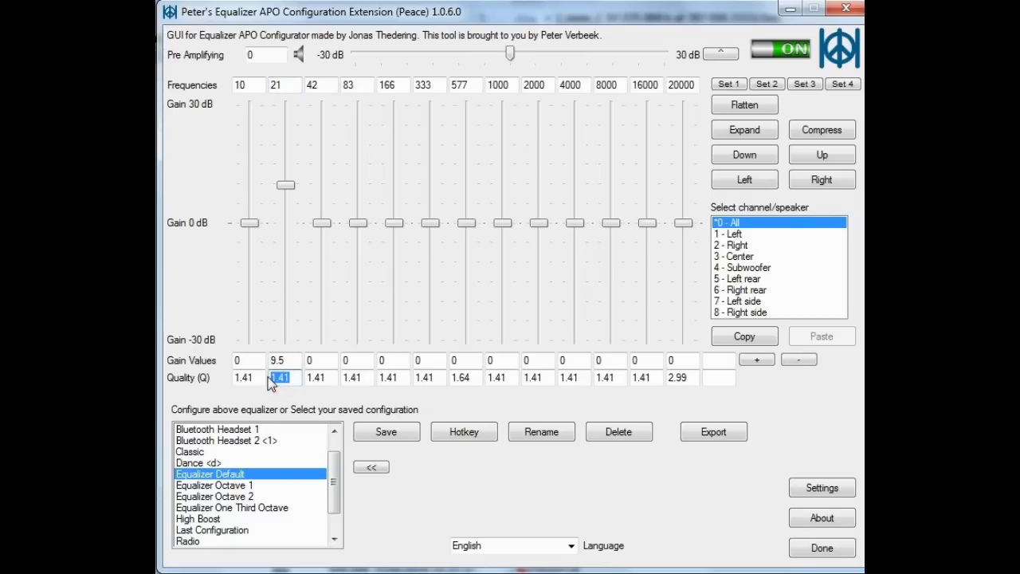
{"action": "left_click", "coordinate": [281, 376]}
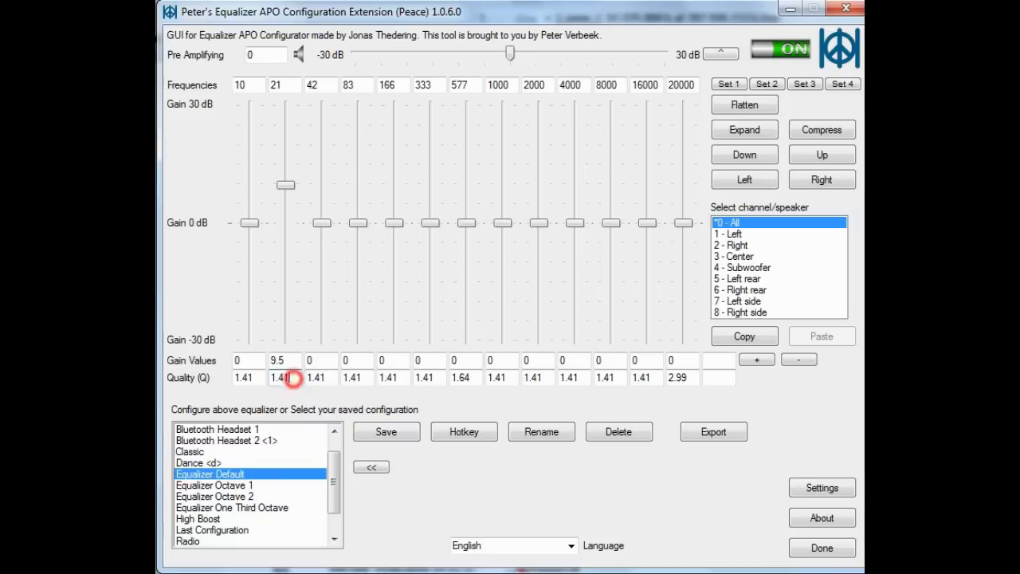
{"action": "left_click", "coordinate": [280, 376]}
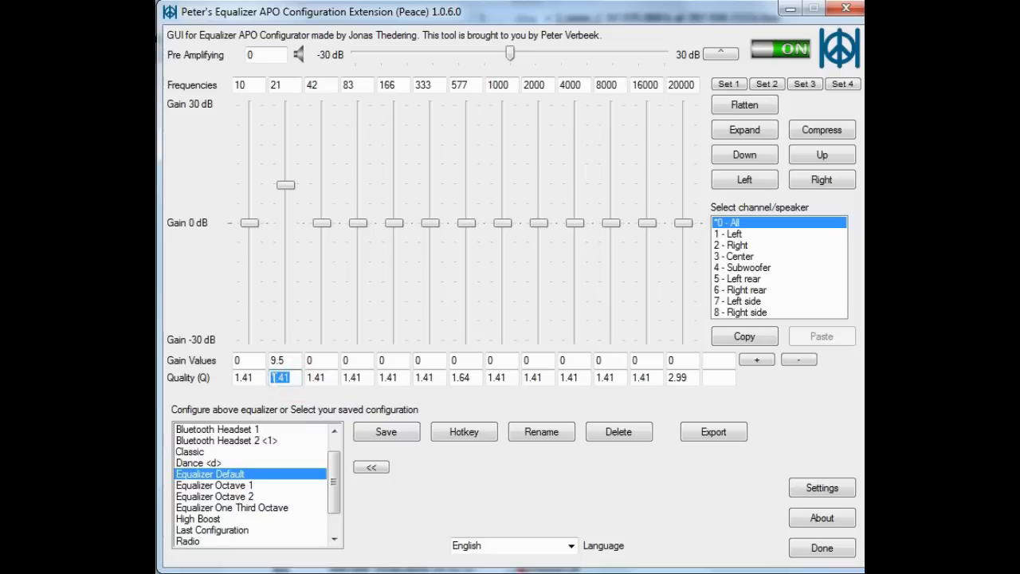
{"action": "mouse_move", "coordinate": [285, 185]}
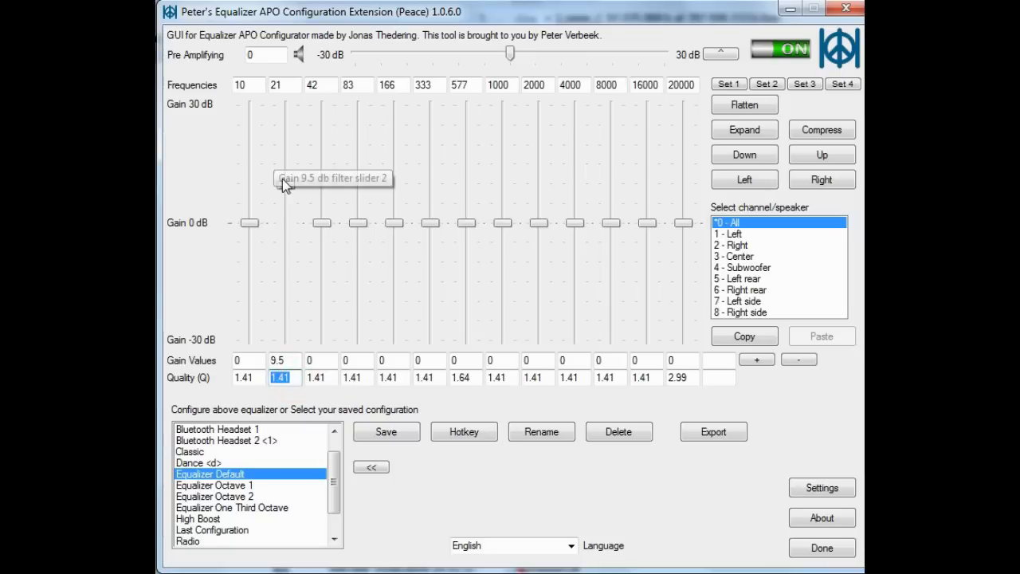